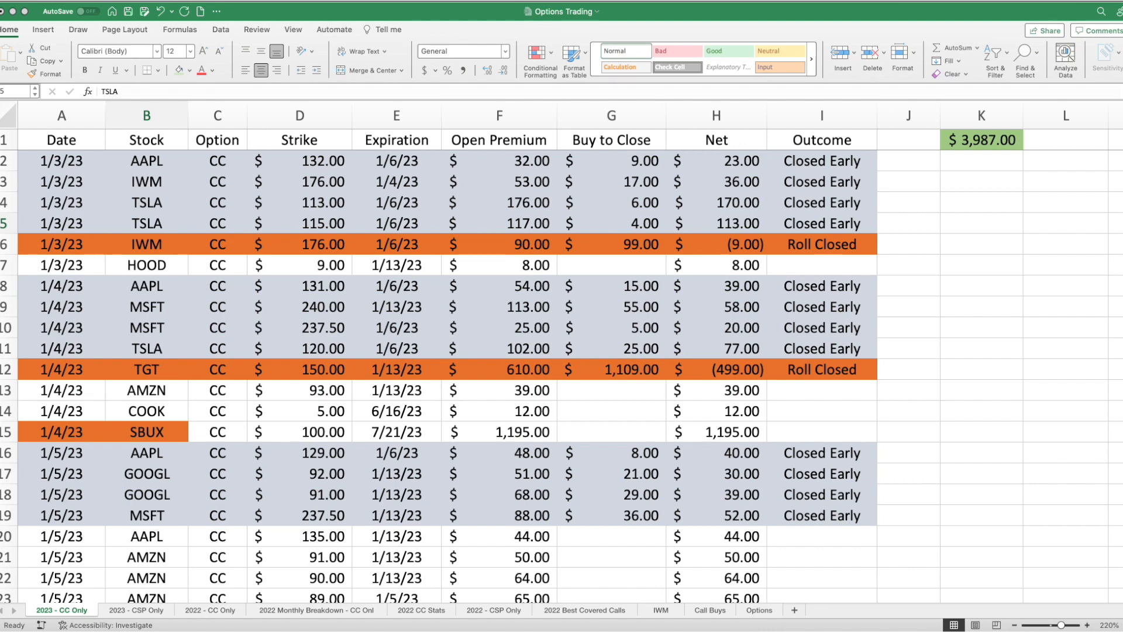
Switch to the 2022 - CC Only sheet and sum the six SBUX Roll Closed Net values in H58:H63.
scroll("down", 3)
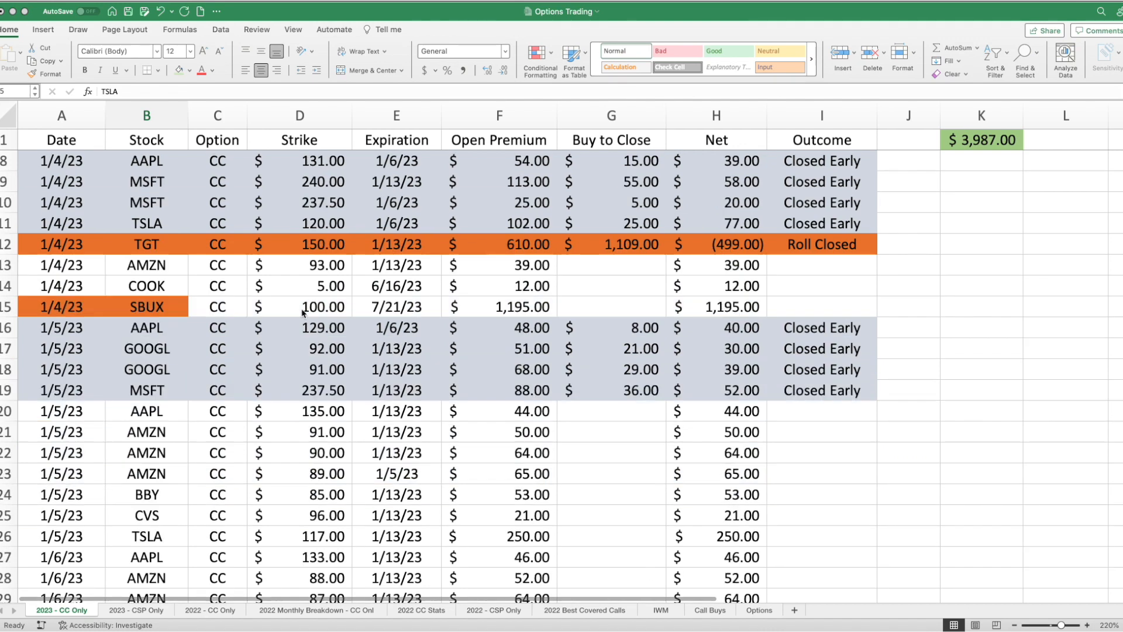
scroll("down", 3)
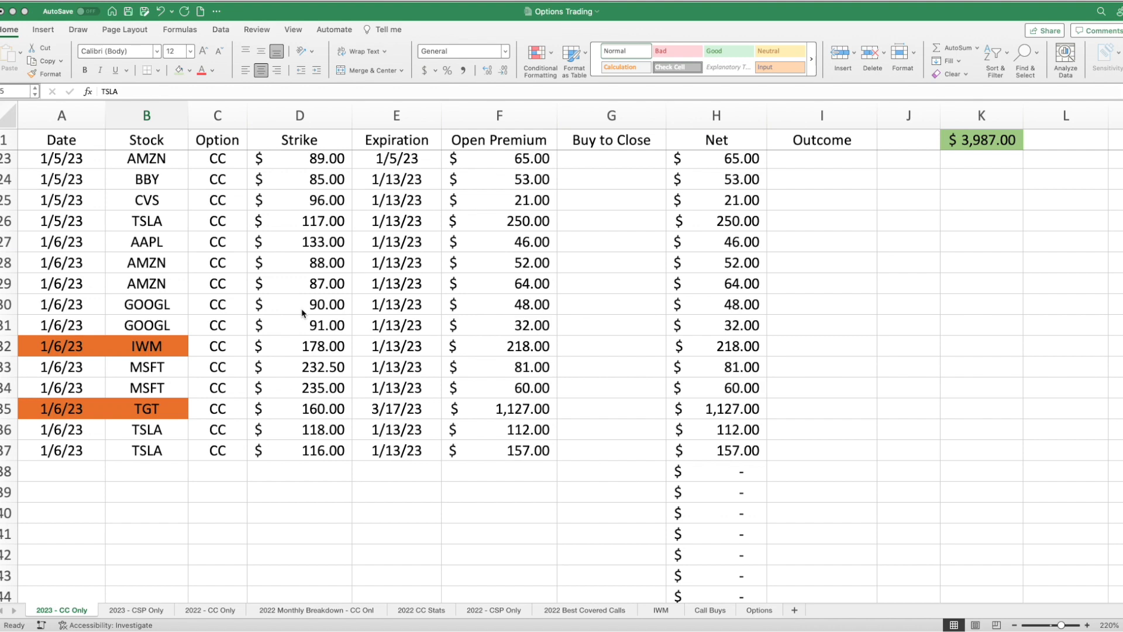
scroll("up", 3)
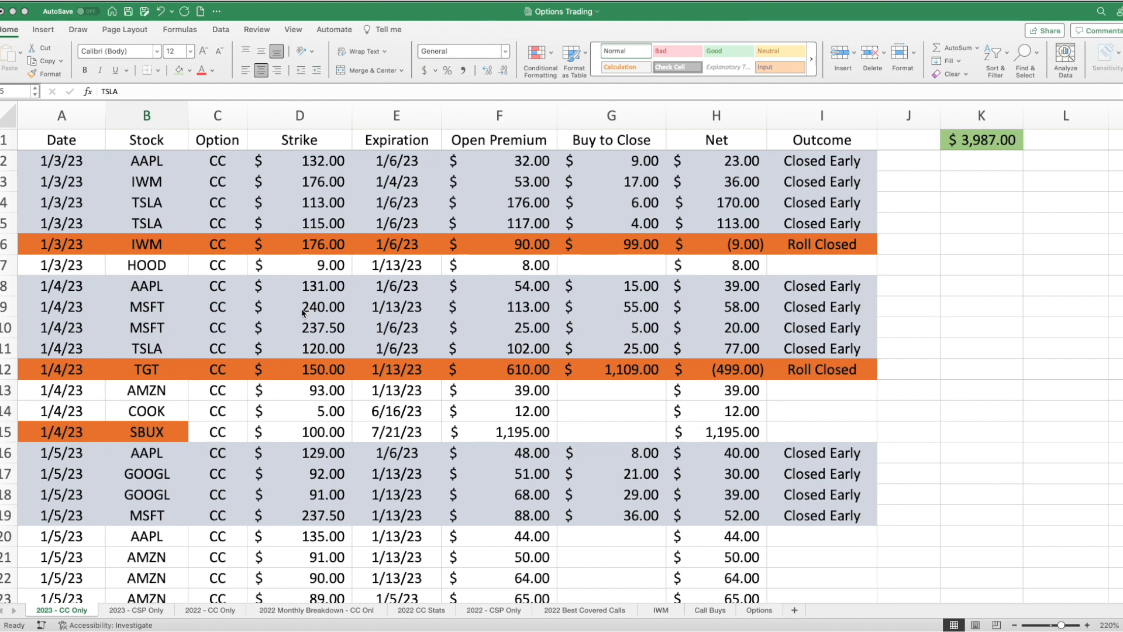
mouse_move(928, 192)
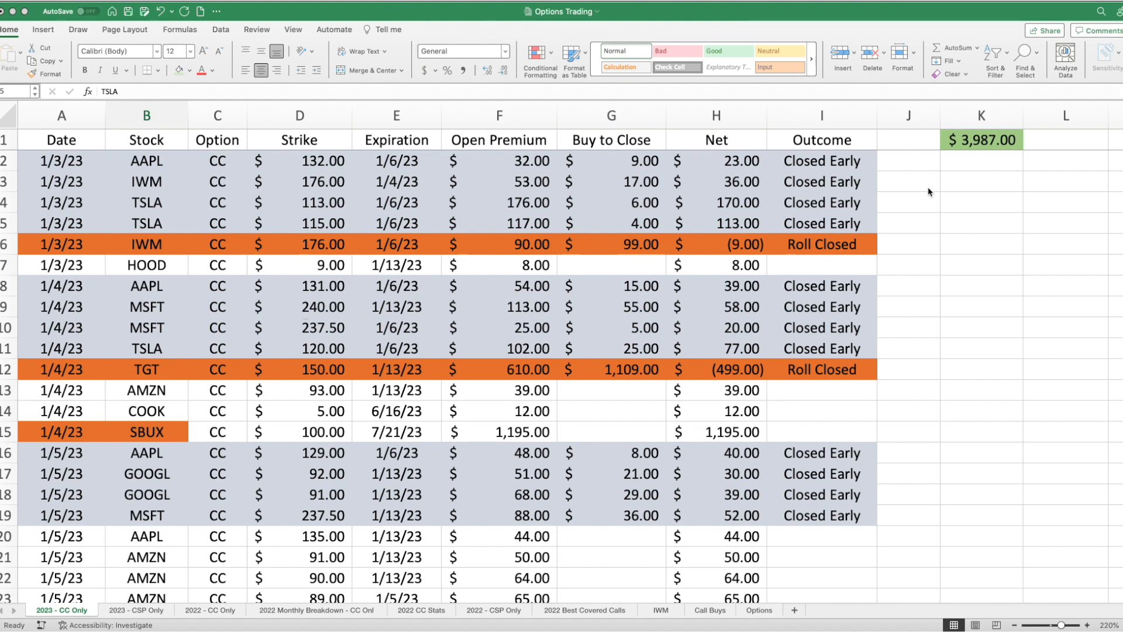
mouse_move(967, 166)
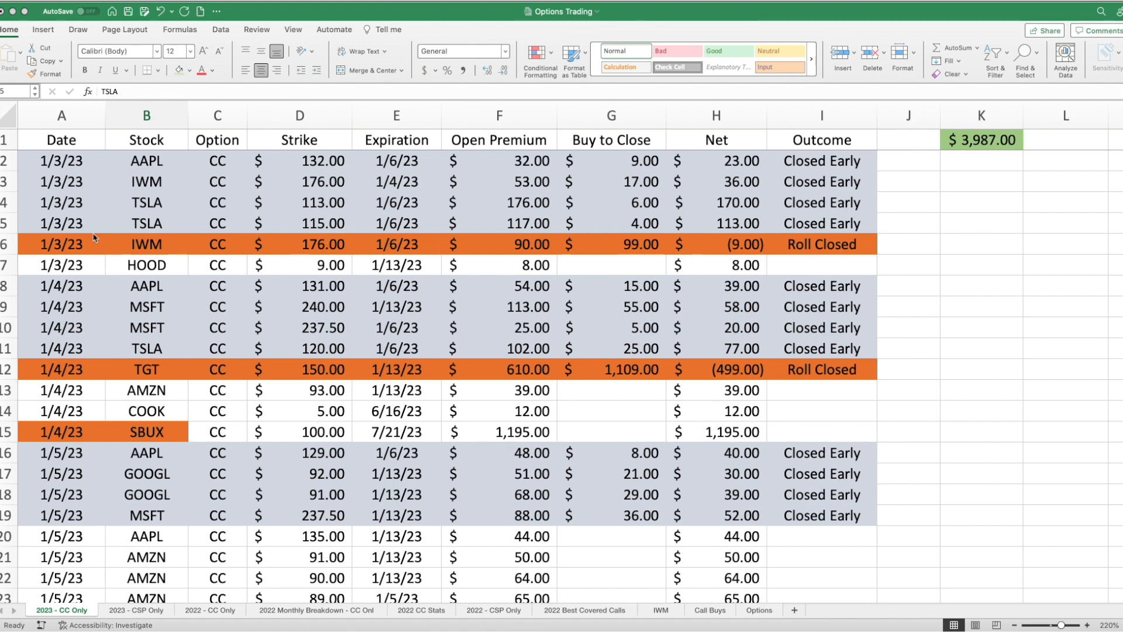
mouse_move(874, 297)
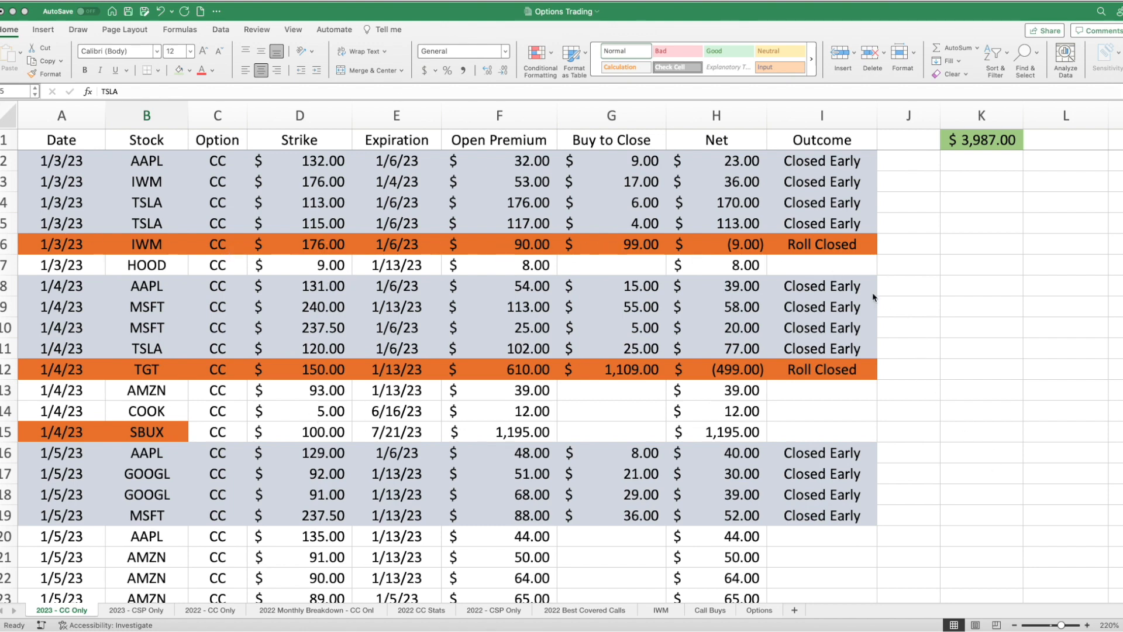
mouse_move(920, 266)
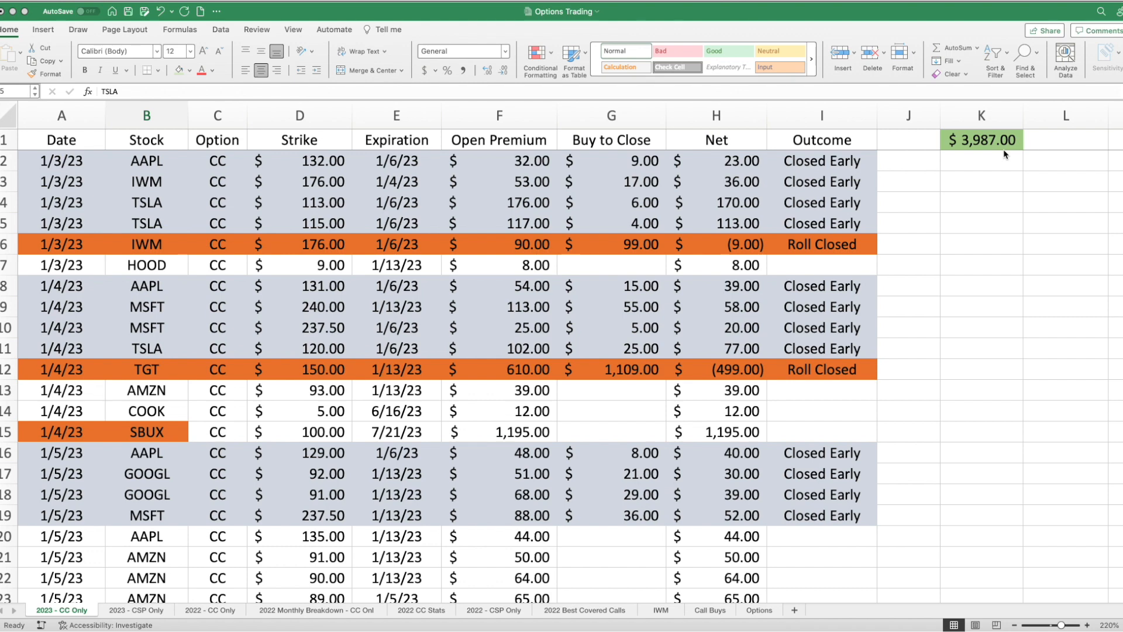
mouse_move(365, 369)
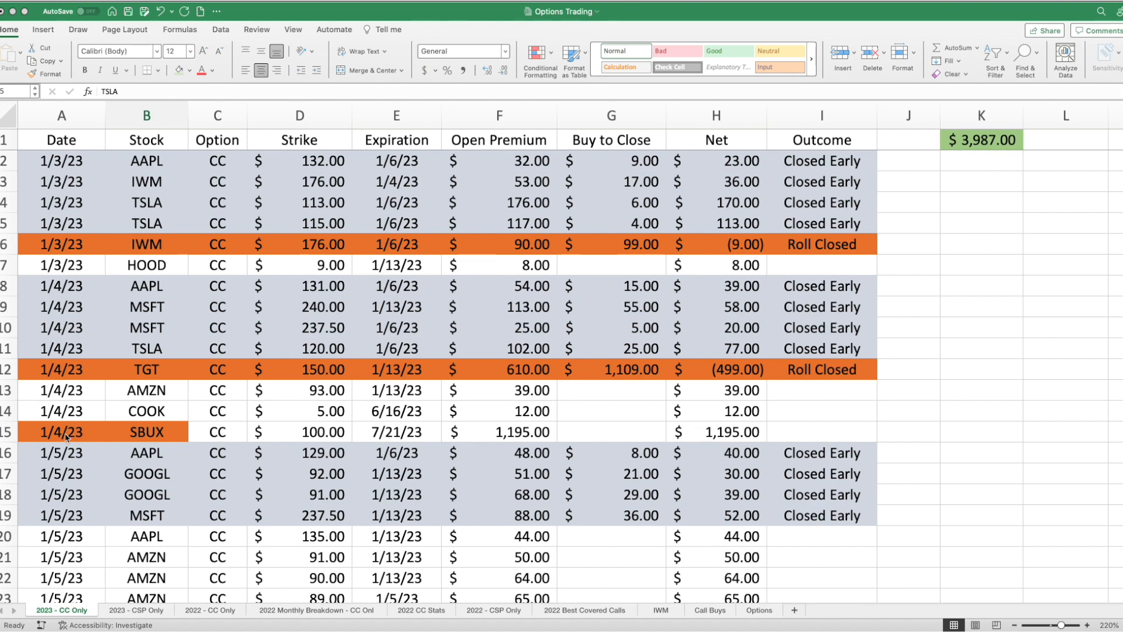
left_click(147, 222)
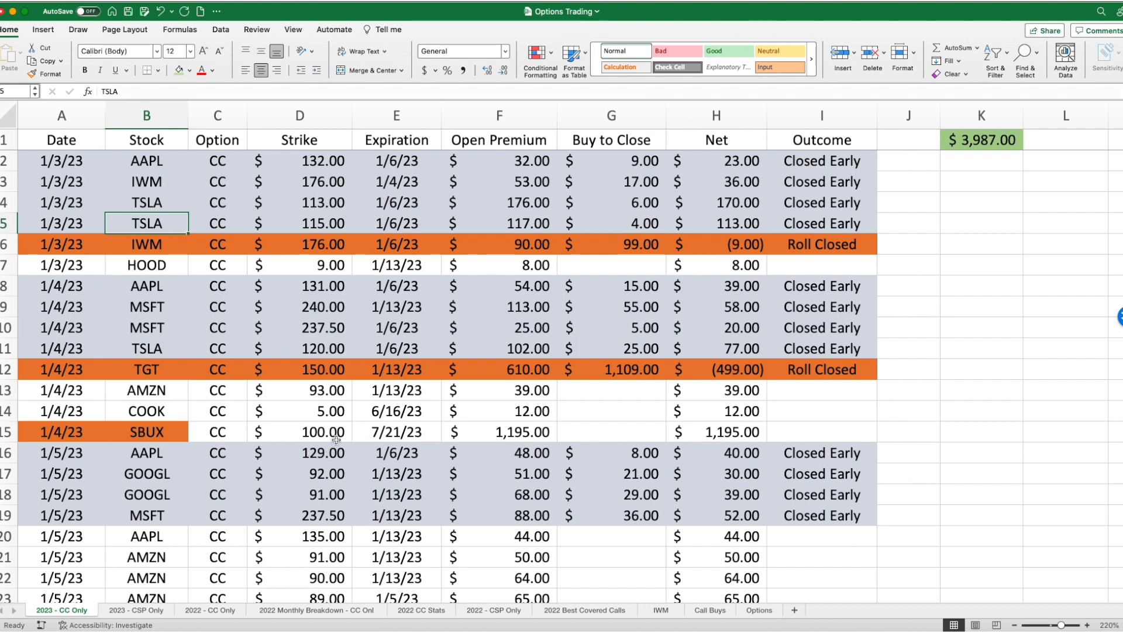
mouse_move(371, 435)
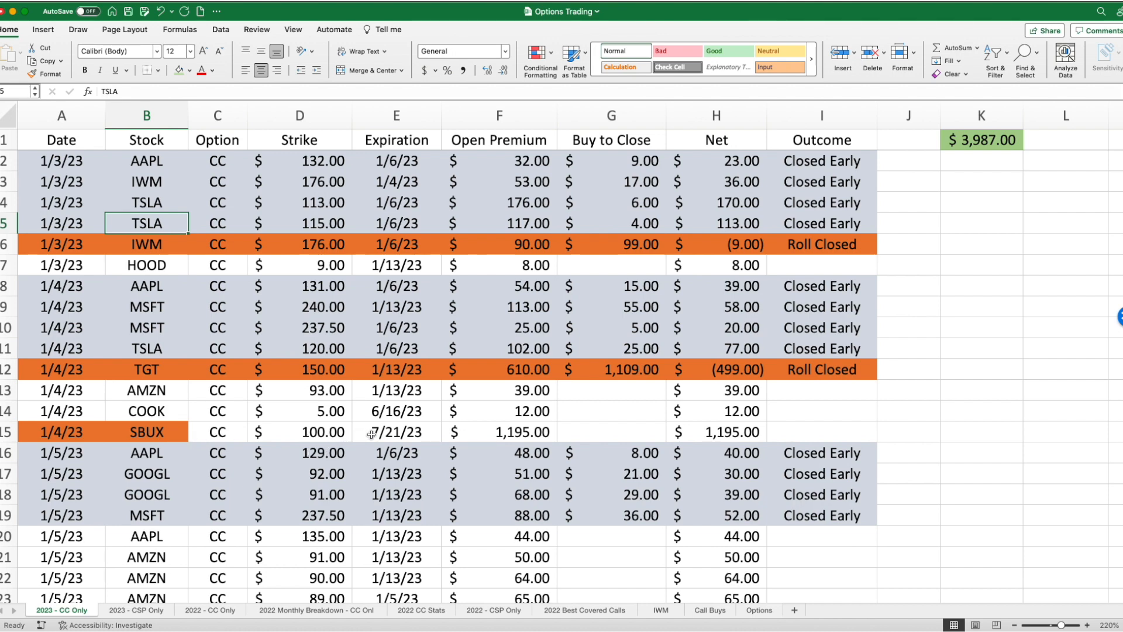
mouse_move(536, 436)
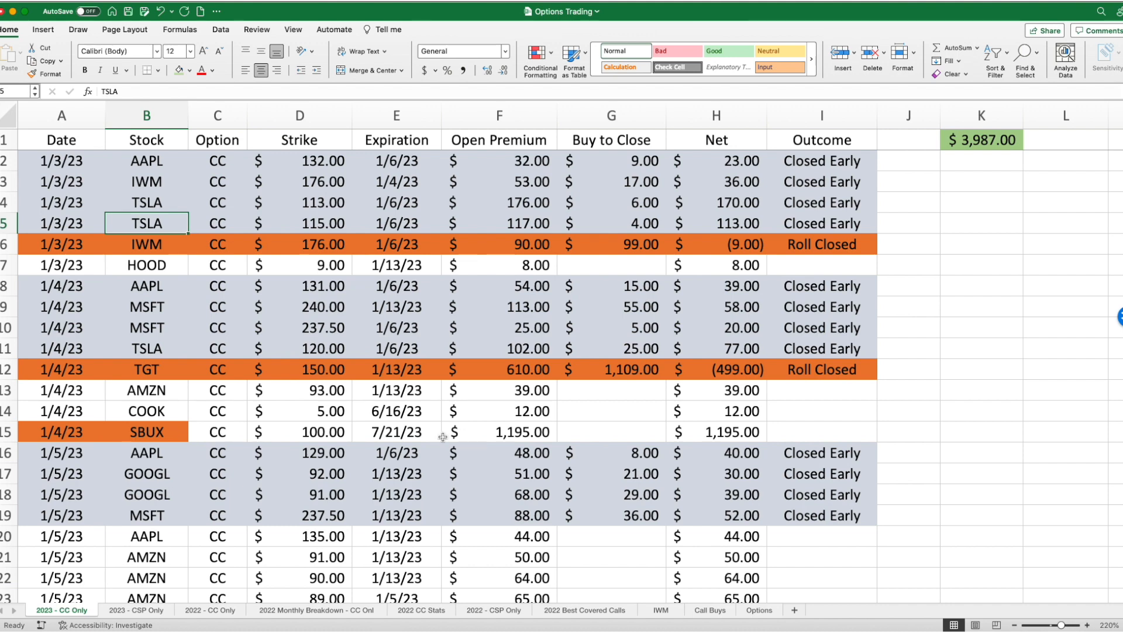
left_click(210, 609)
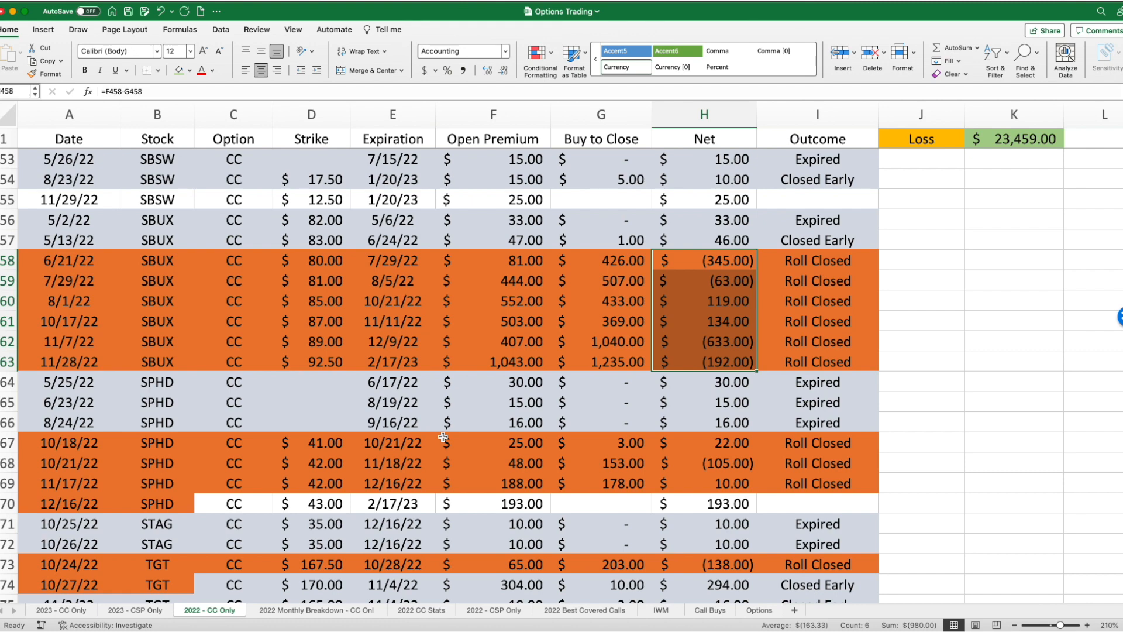
mouse_move(71, 394)
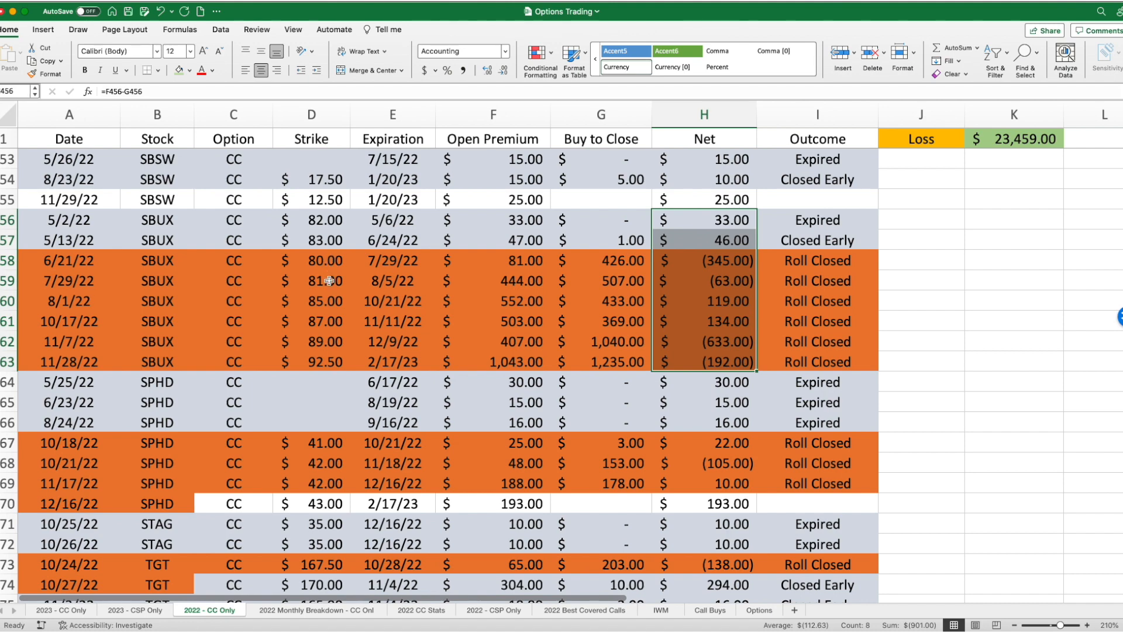
mouse_move(328, 306)
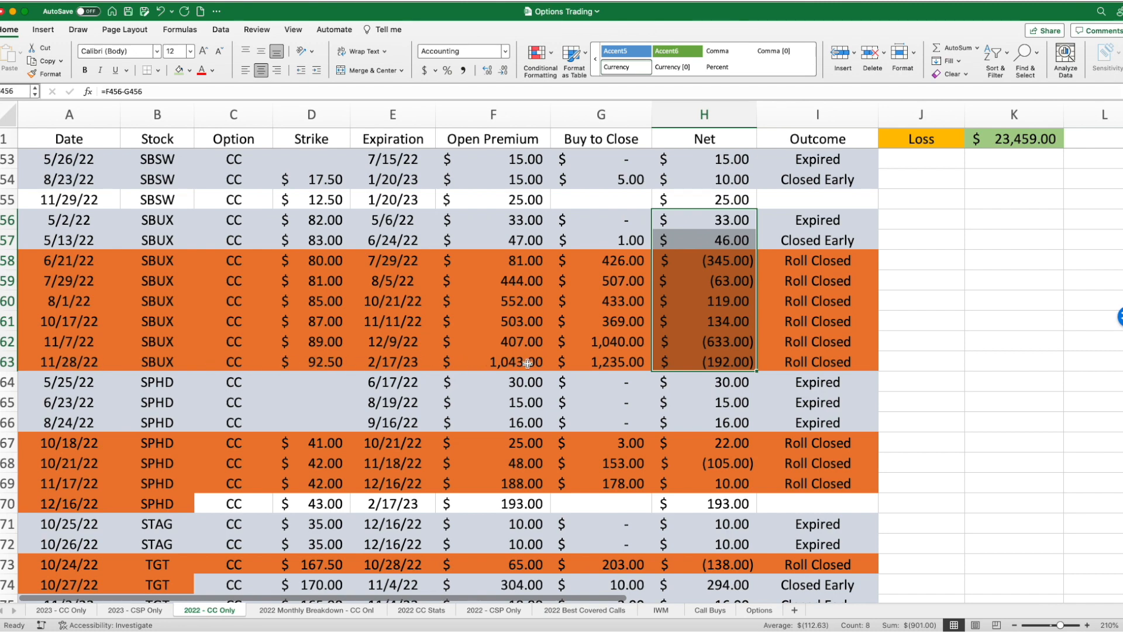
mouse_move(735, 264)
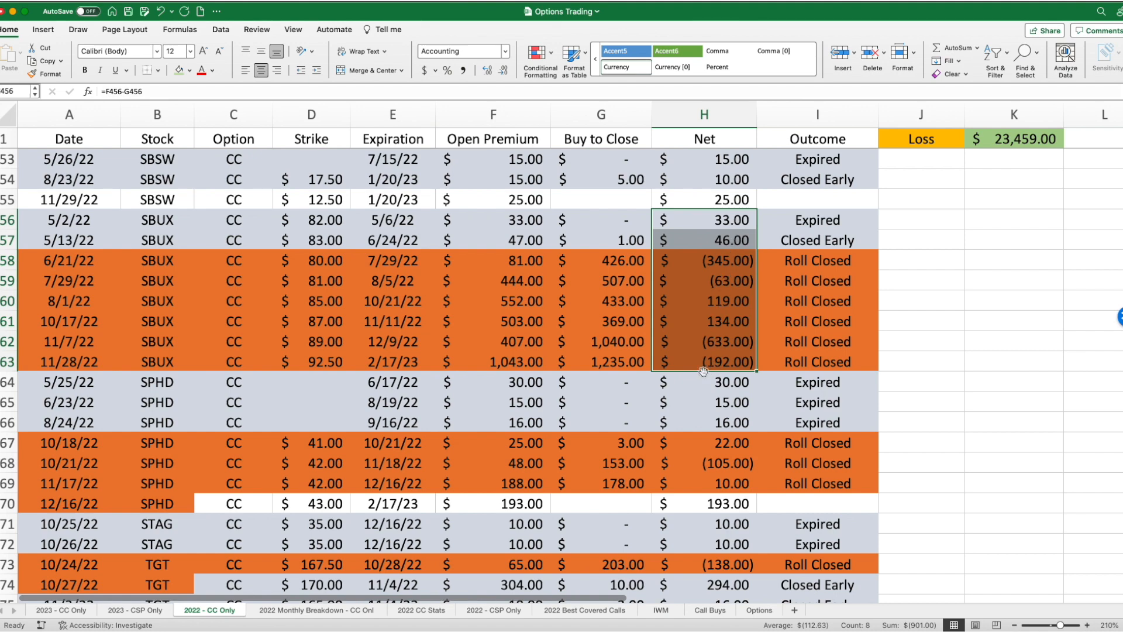
mouse_move(624, 351)
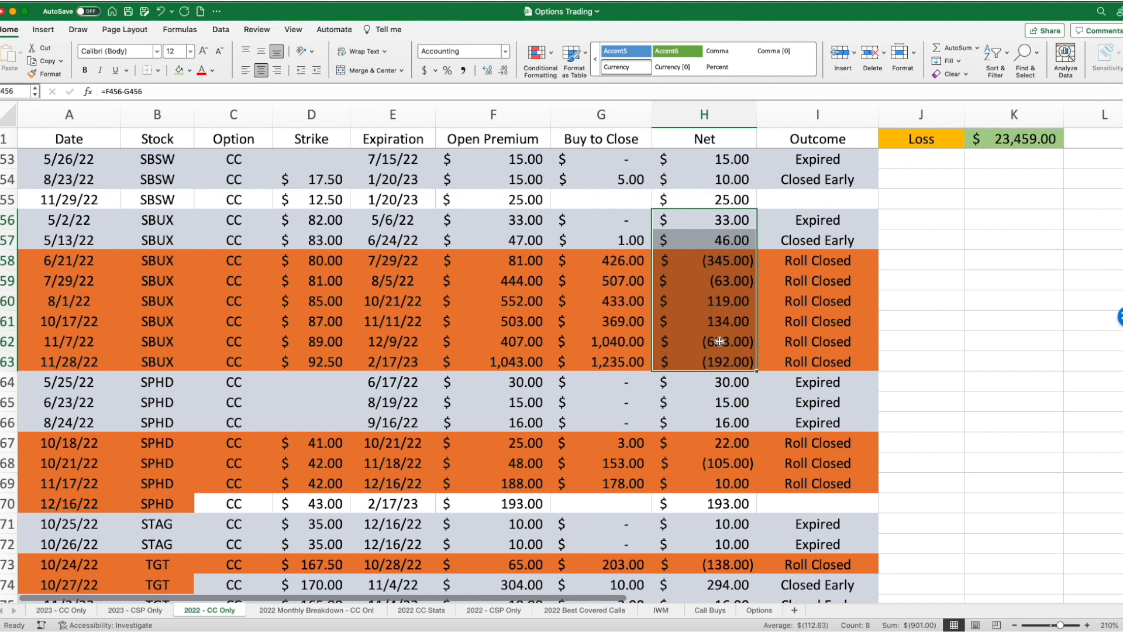
mouse_move(625, 344)
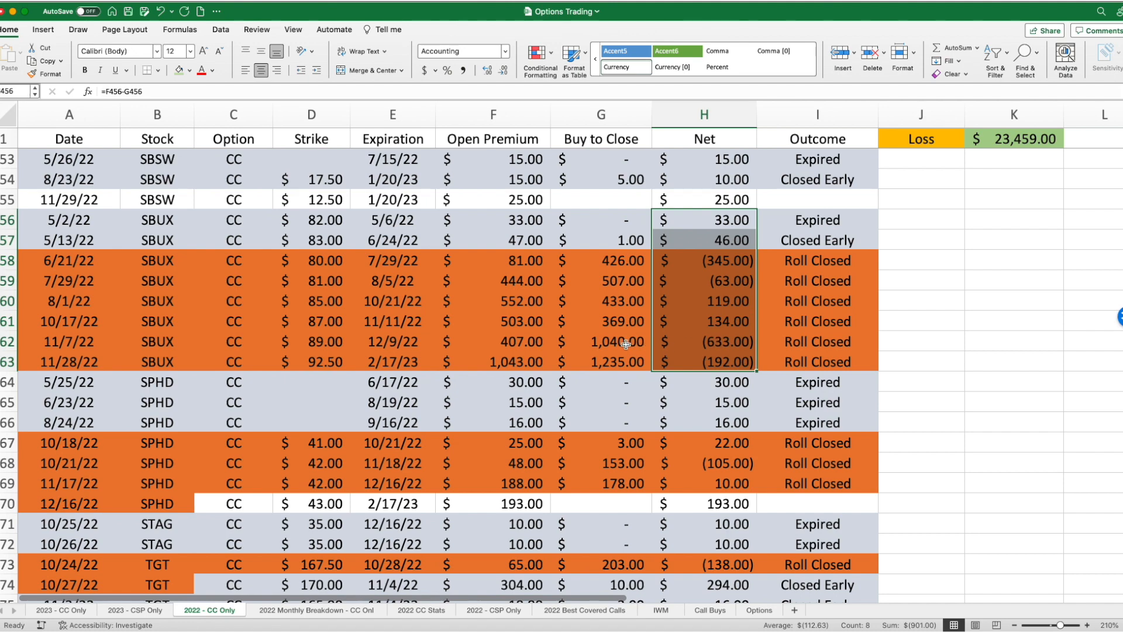
mouse_move(546, 359)
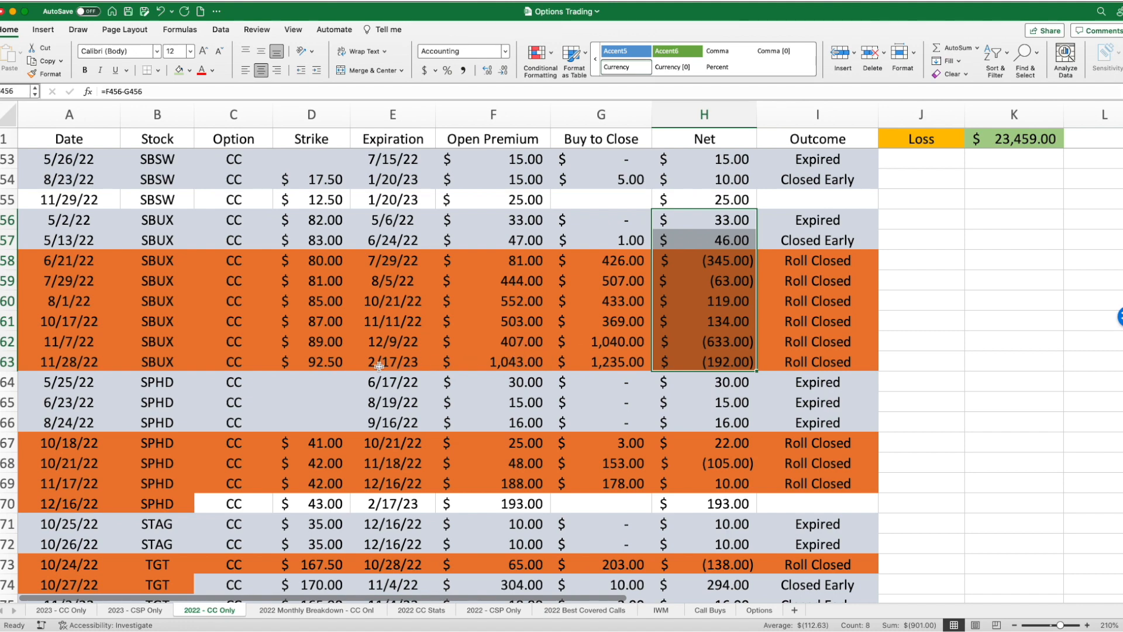
mouse_move(681, 340)
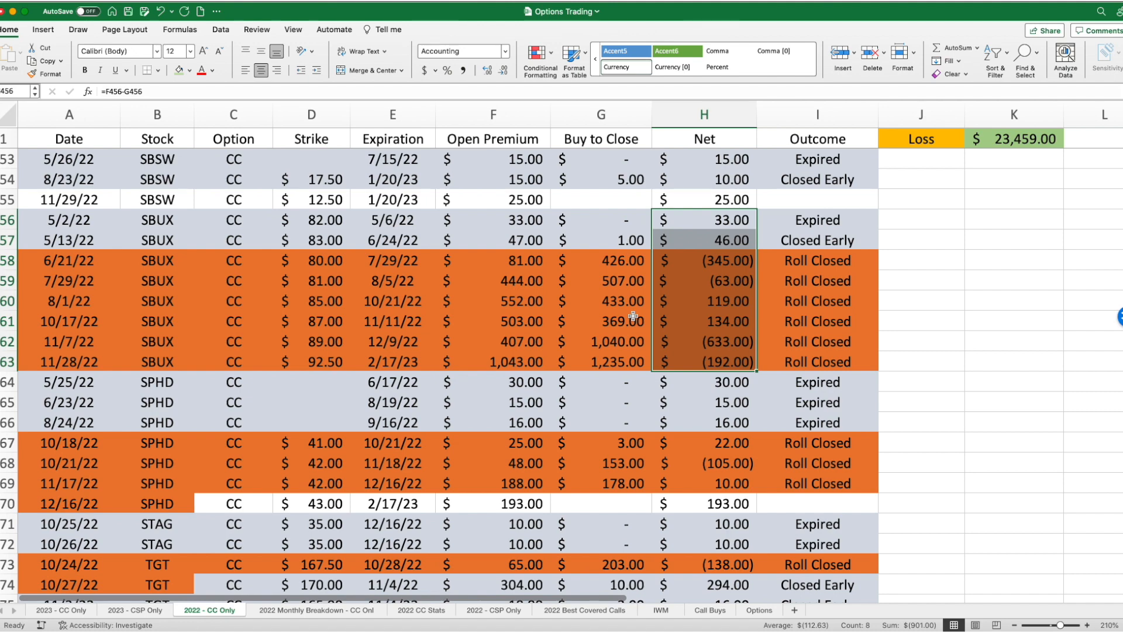
Return to the 2023 covered-call sheet after reading the $(901.00) total for the eight SBUX trades.
left_click(59, 610)
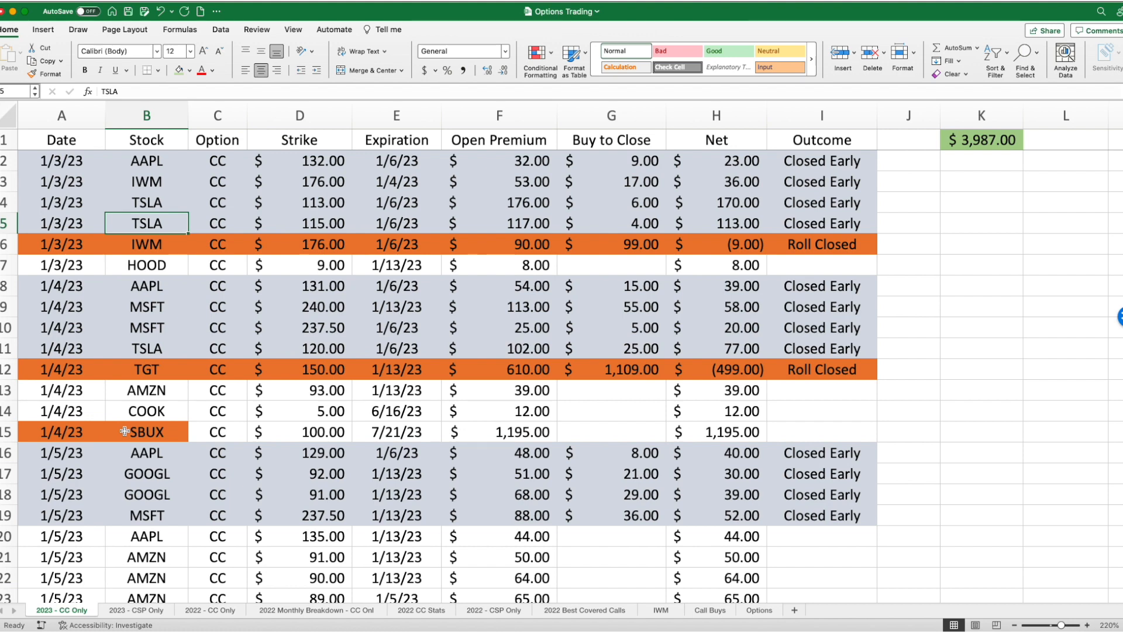
mouse_move(472, 458)
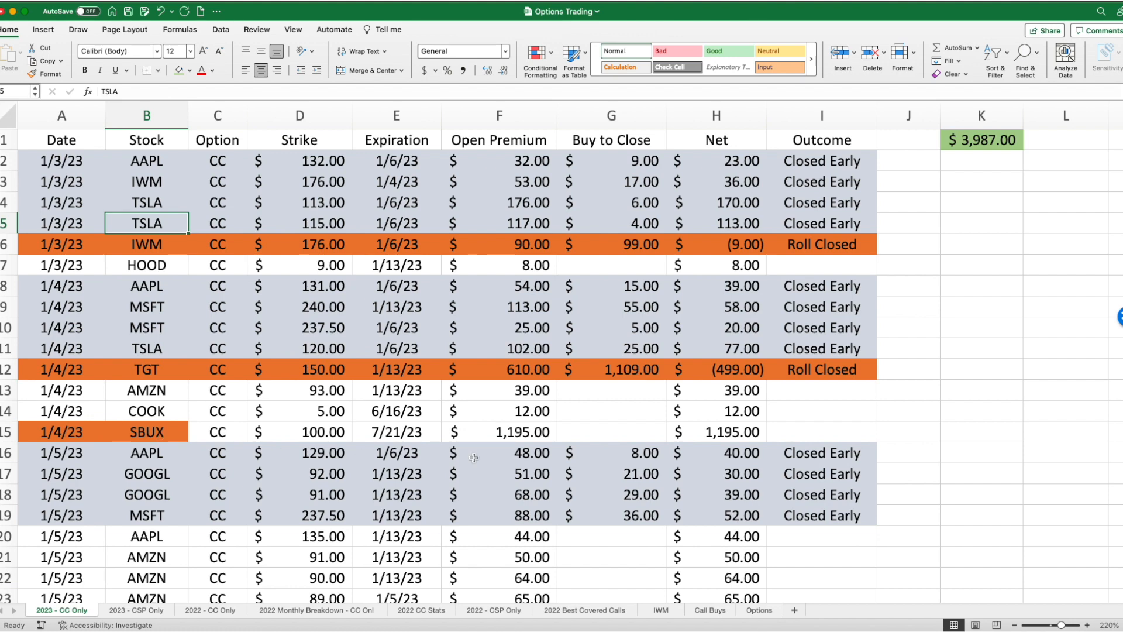
mouse_move(539, 435)
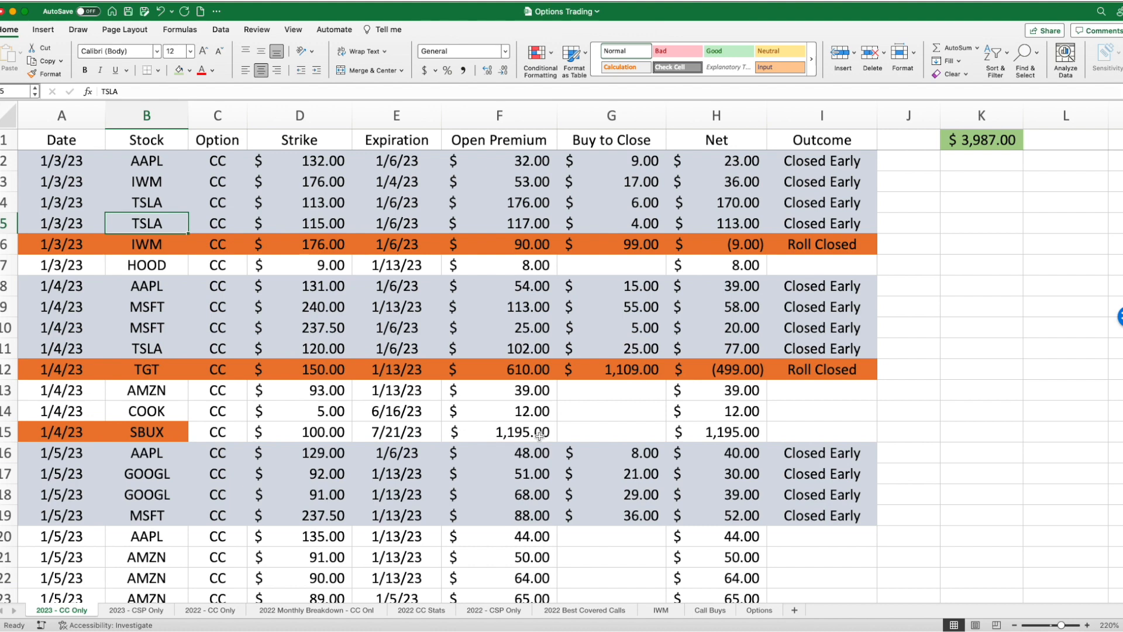
left_click(209, 614)
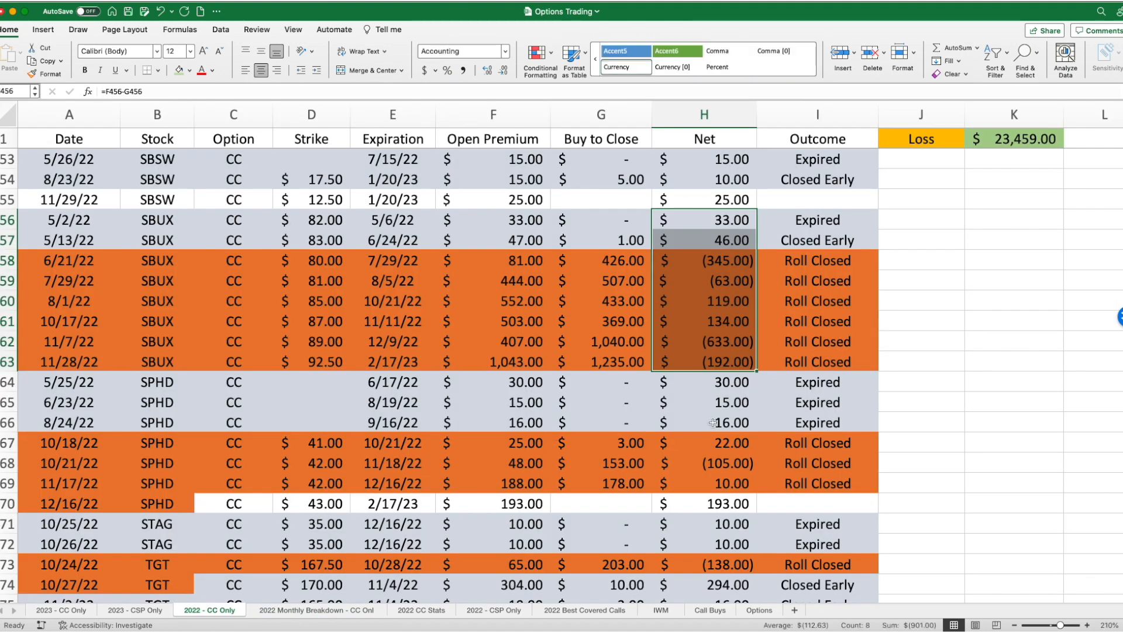
left_click(135, 614)
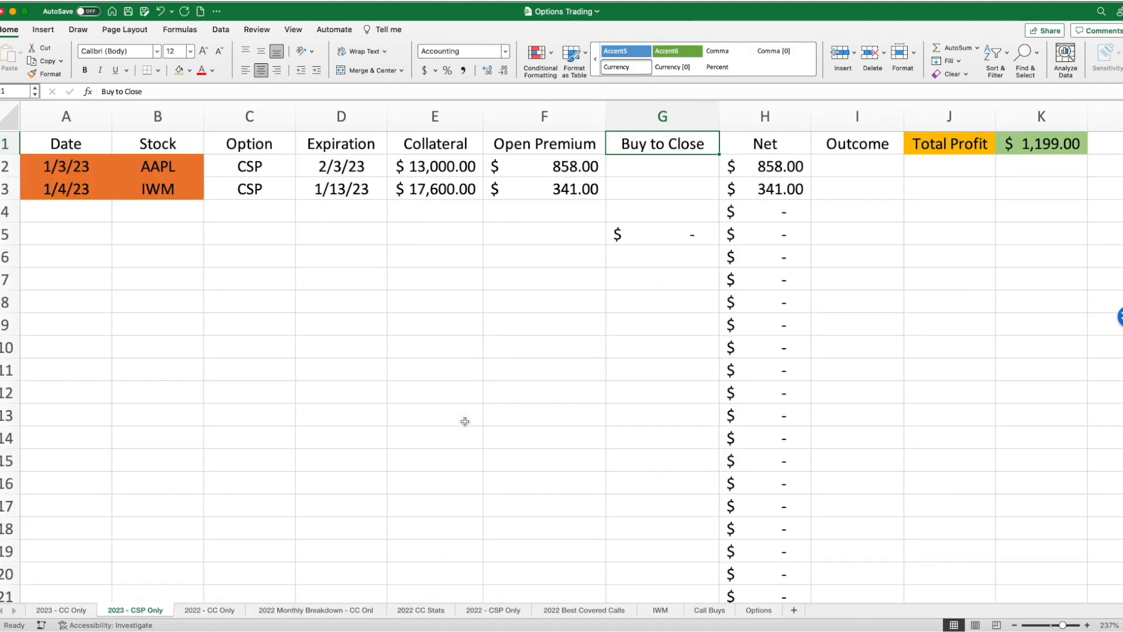
left_click(62, 609)
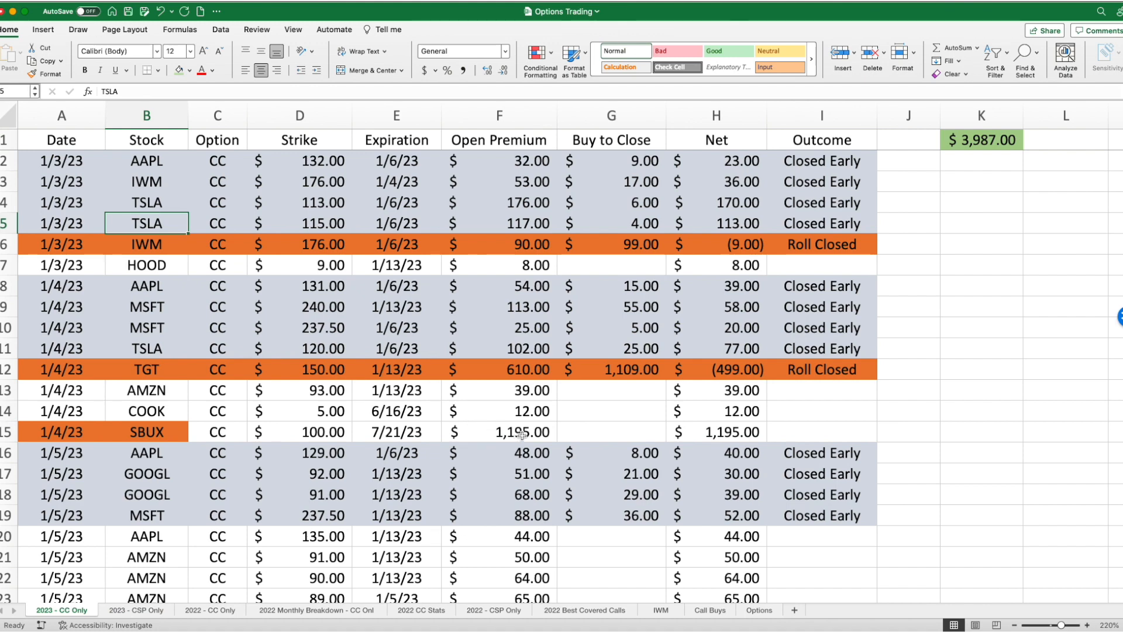
mouse_move(941, 273)
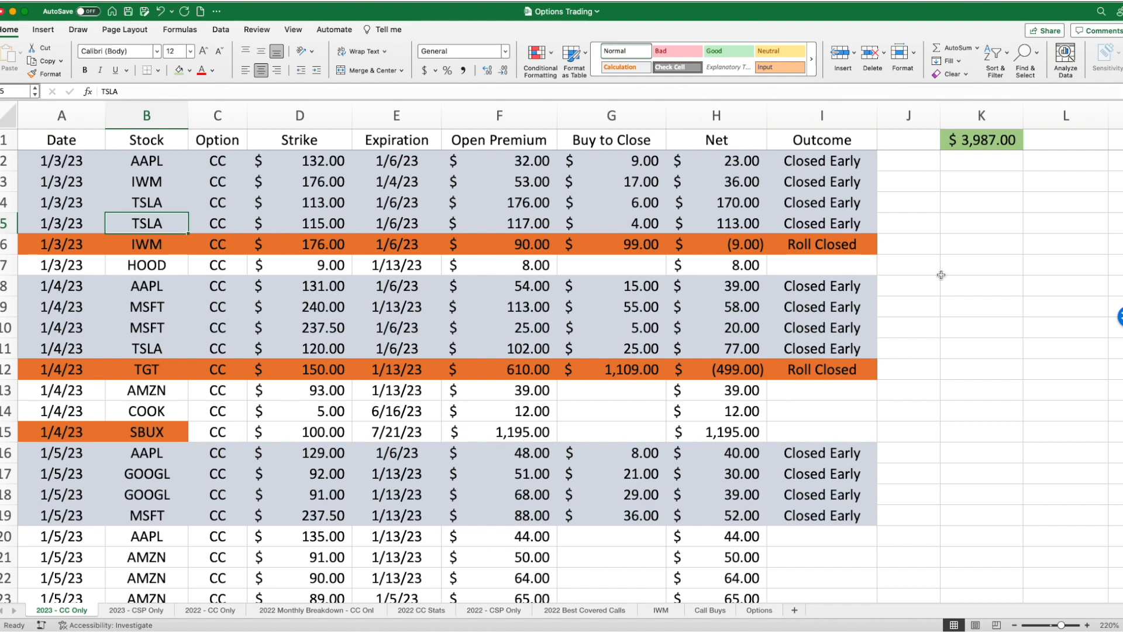
mouse_move(1022, 135)
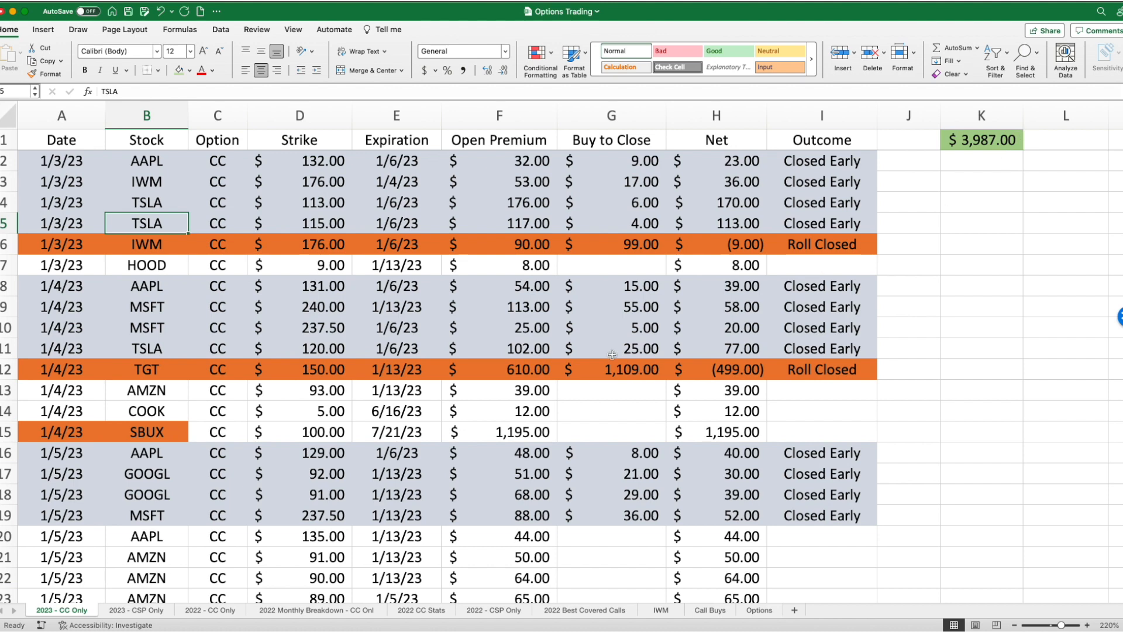
left_click(821, 116)
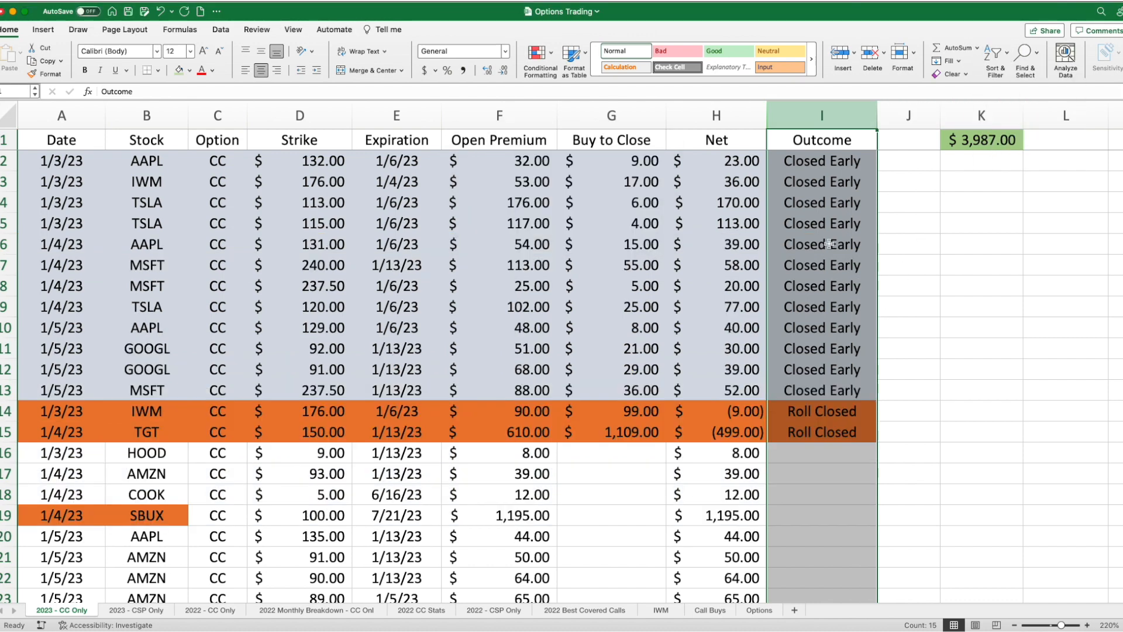
mouse_move(869, 181)
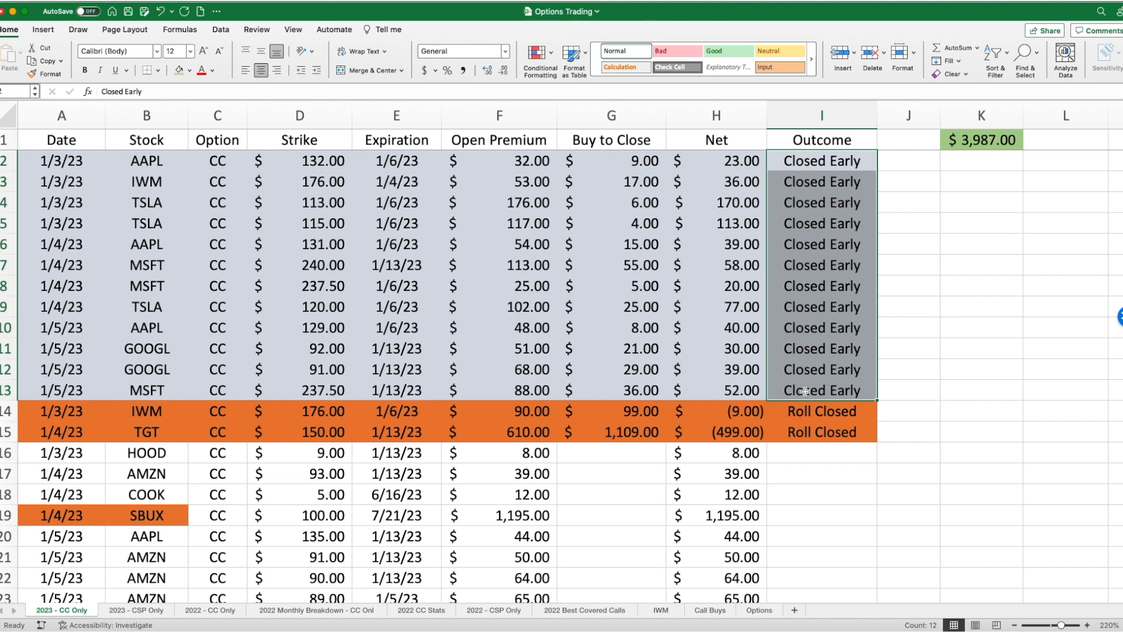
Select the Closed Early Net values from H2 through H13 to show their $697.00 sum.
left_click(716, 161)
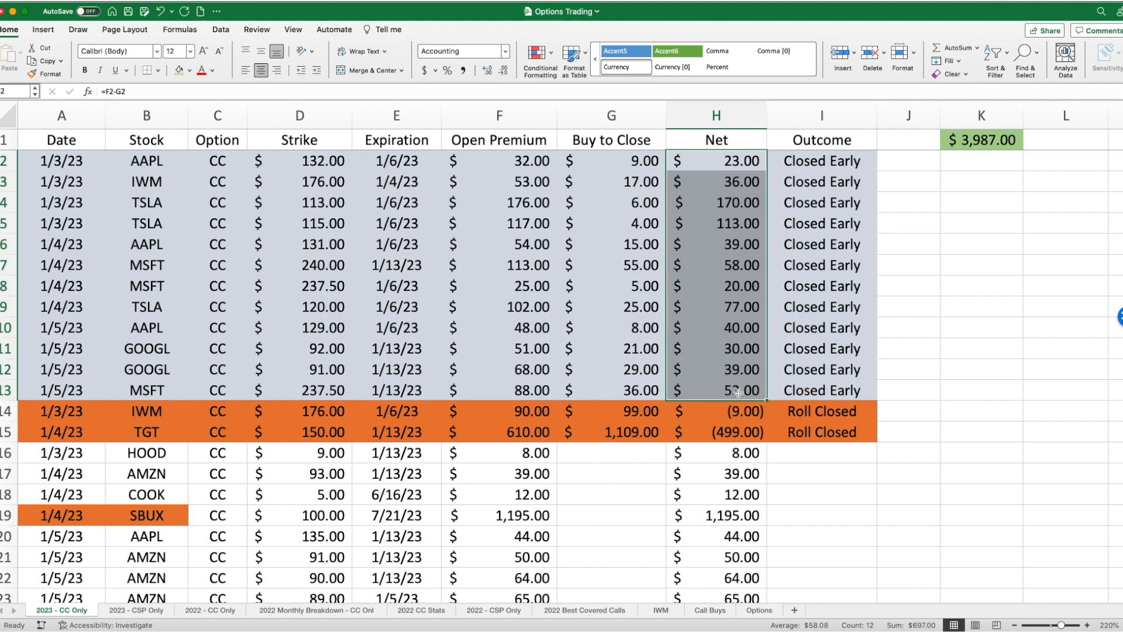
mouse_move(759, 409)
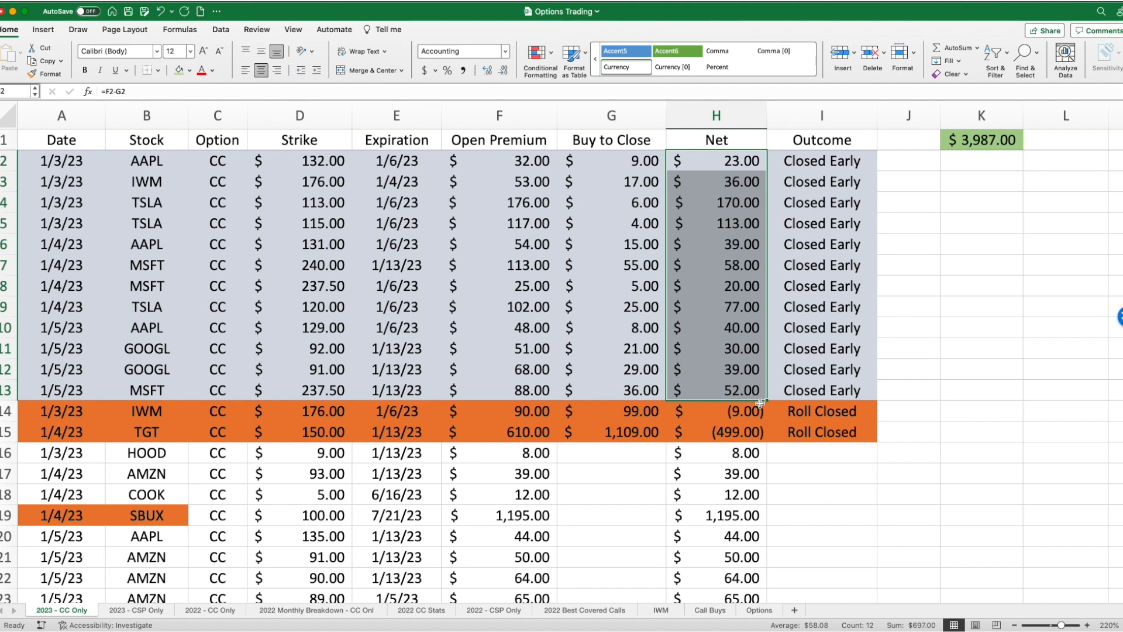
scroll("down", 3)
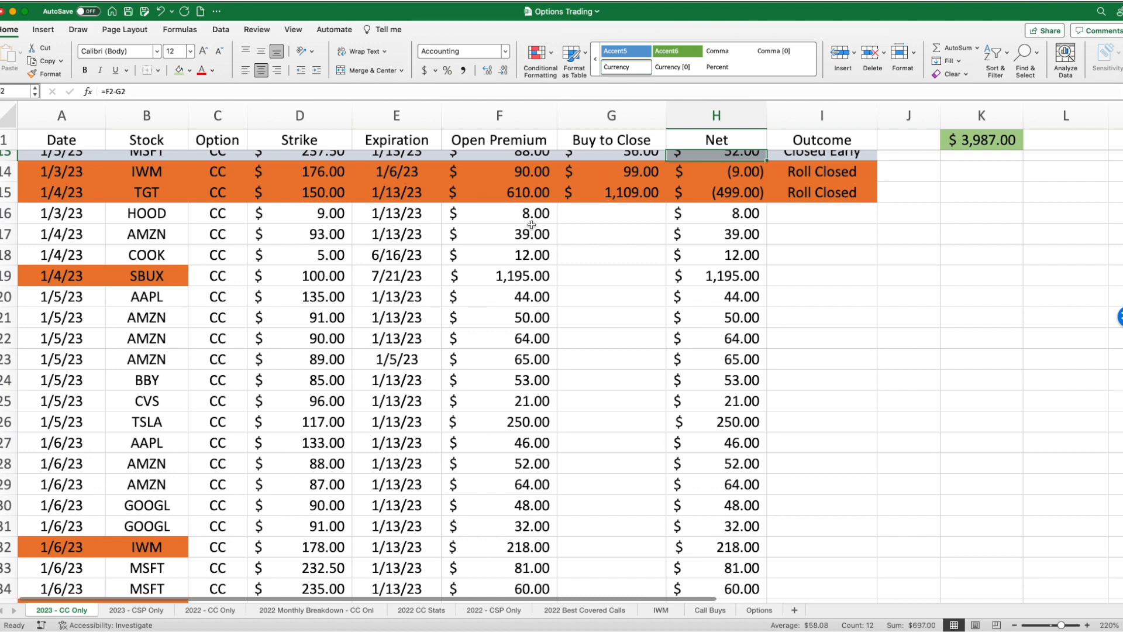
mouse_move(618, 276)
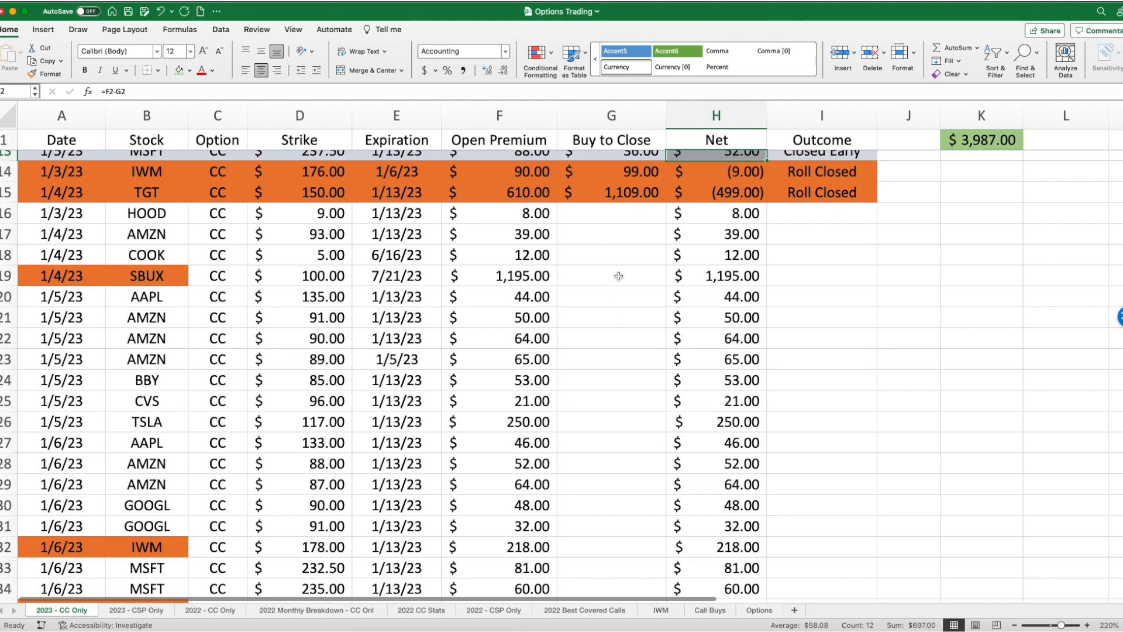
scroll("down", 3)
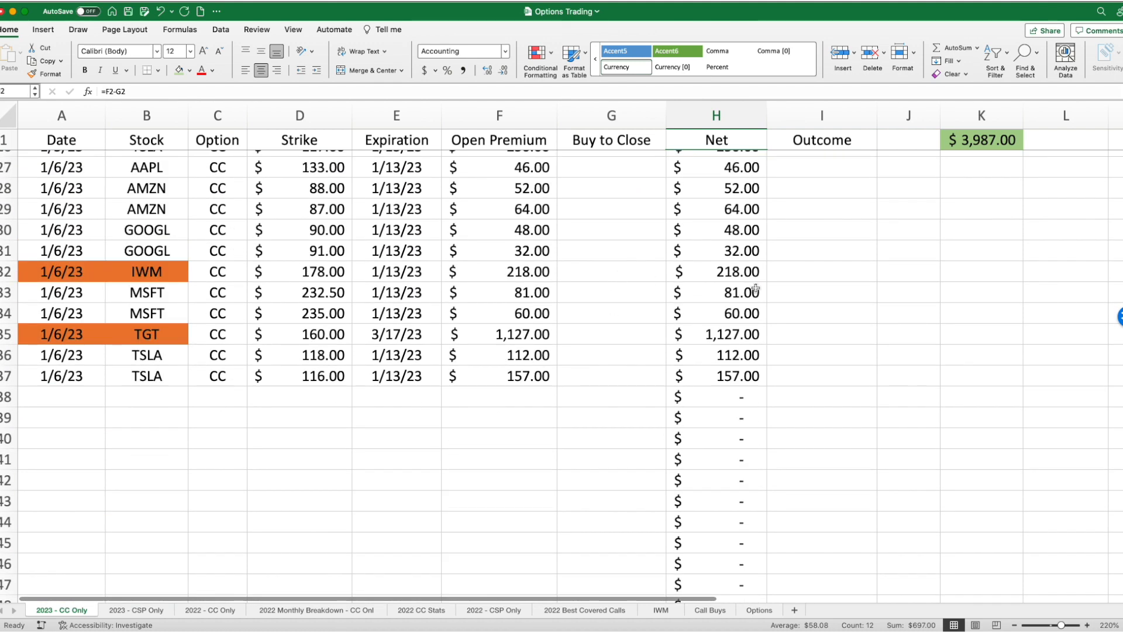
scroll("up", 3)
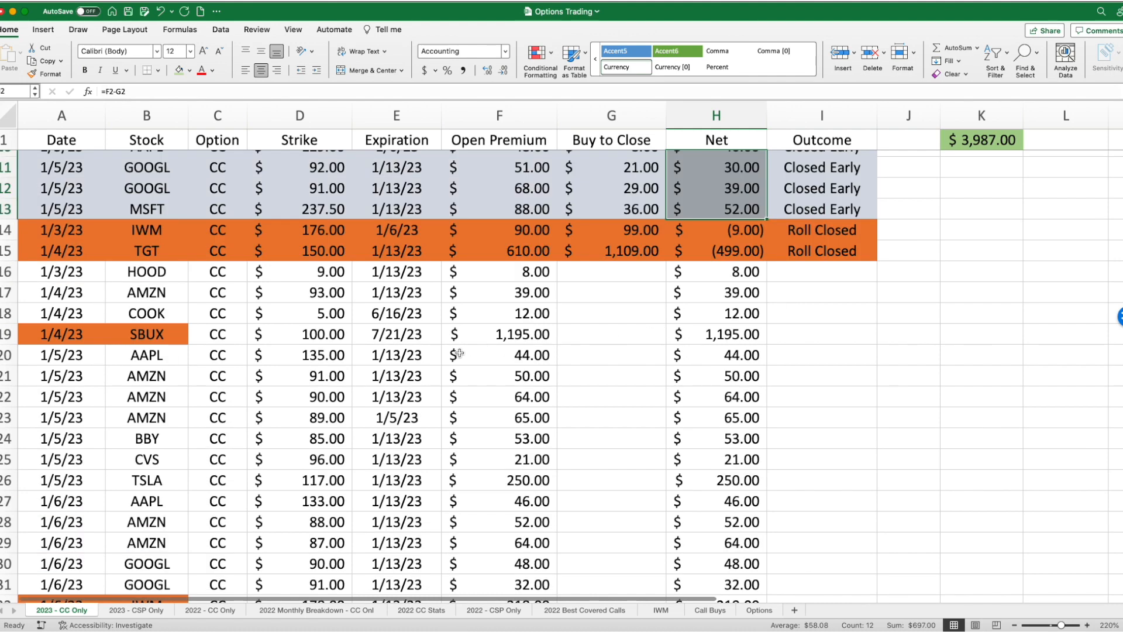
scroll("up", 3)
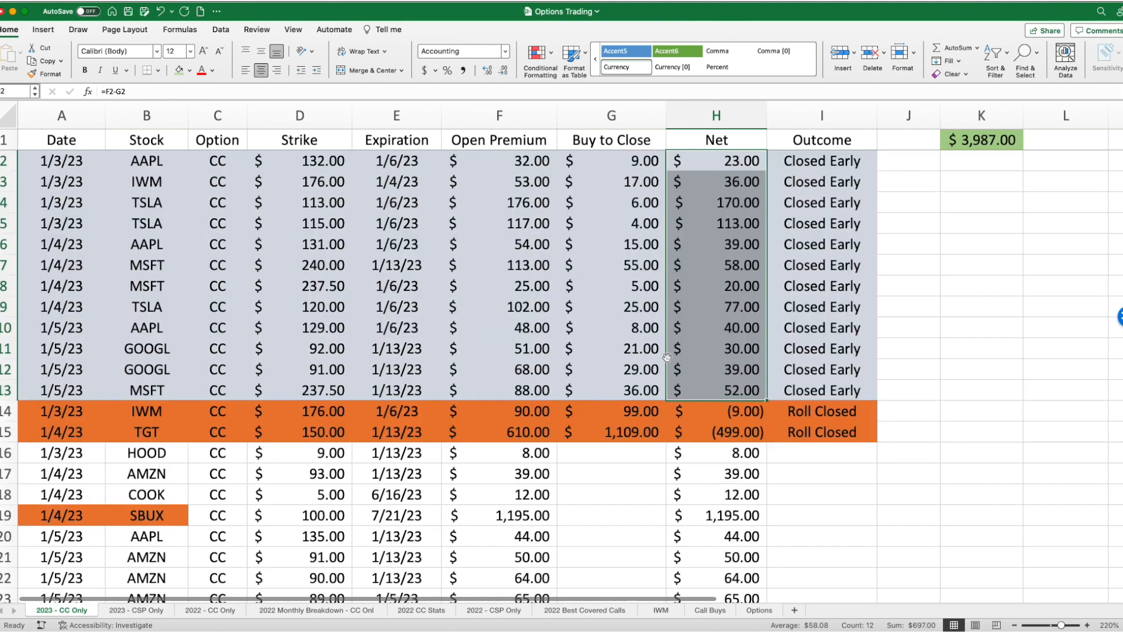
mouse_move(828, 200)
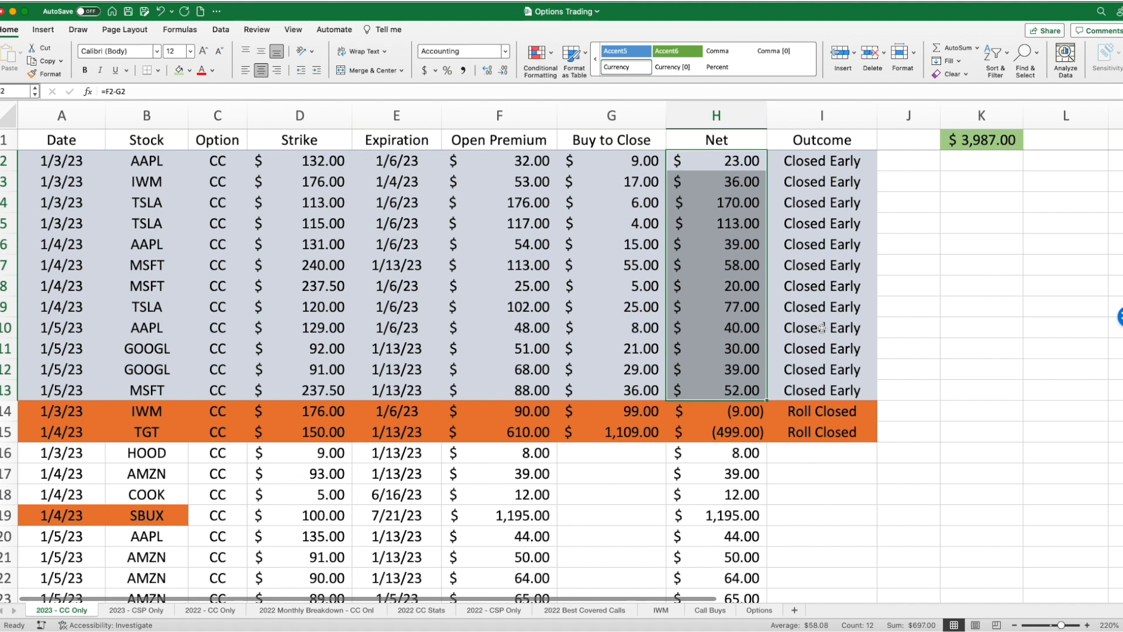
mouse_move(293, 265)
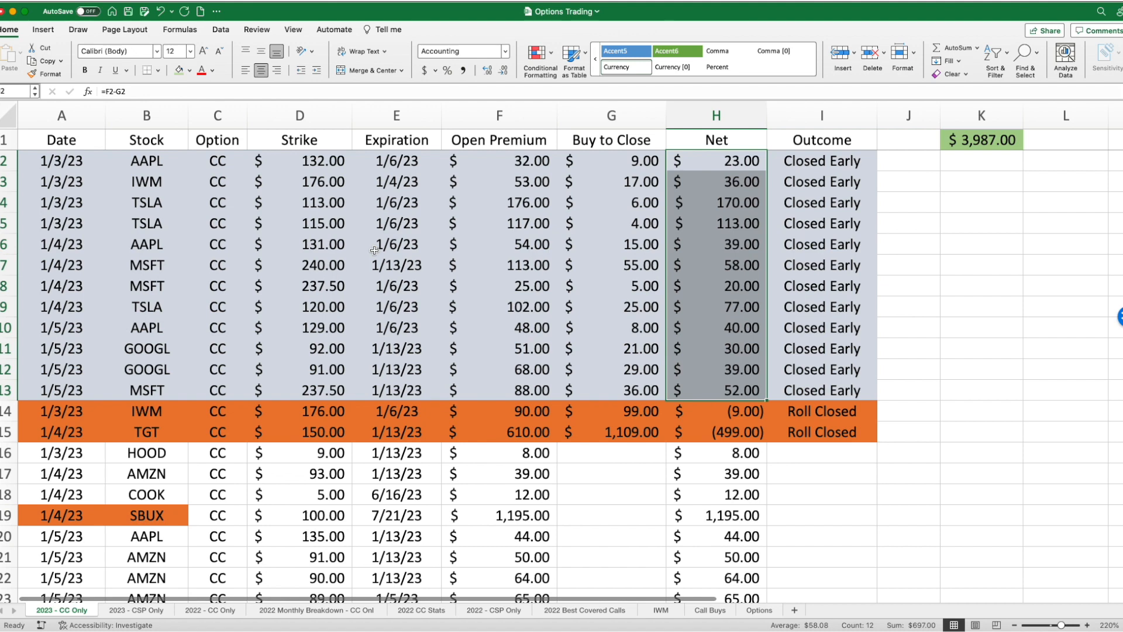
mouse_move(660, 320)
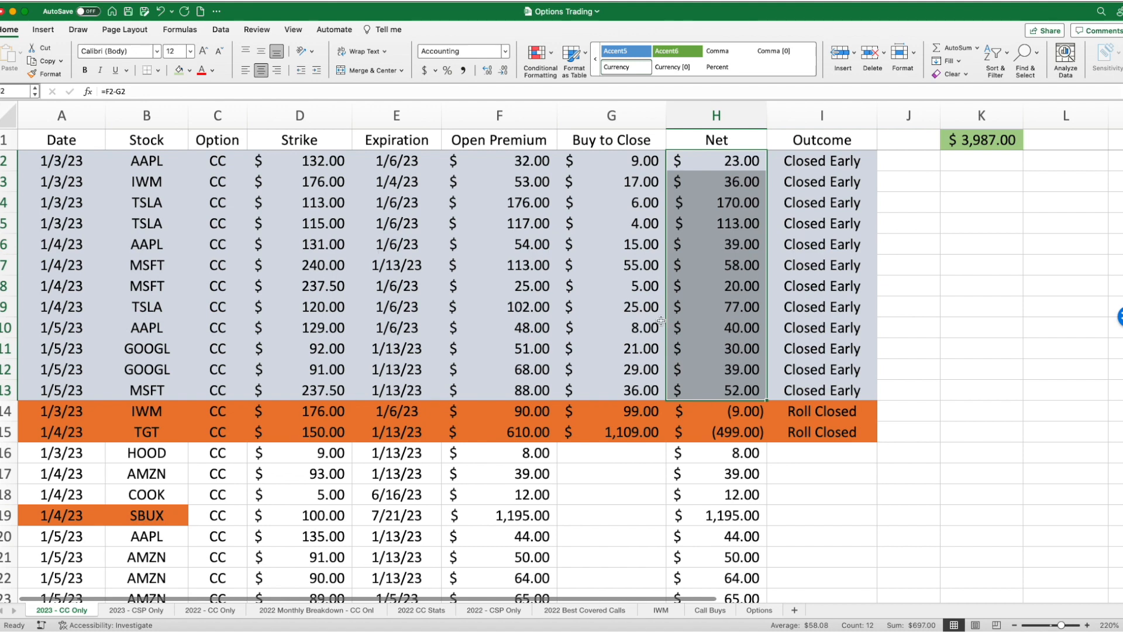